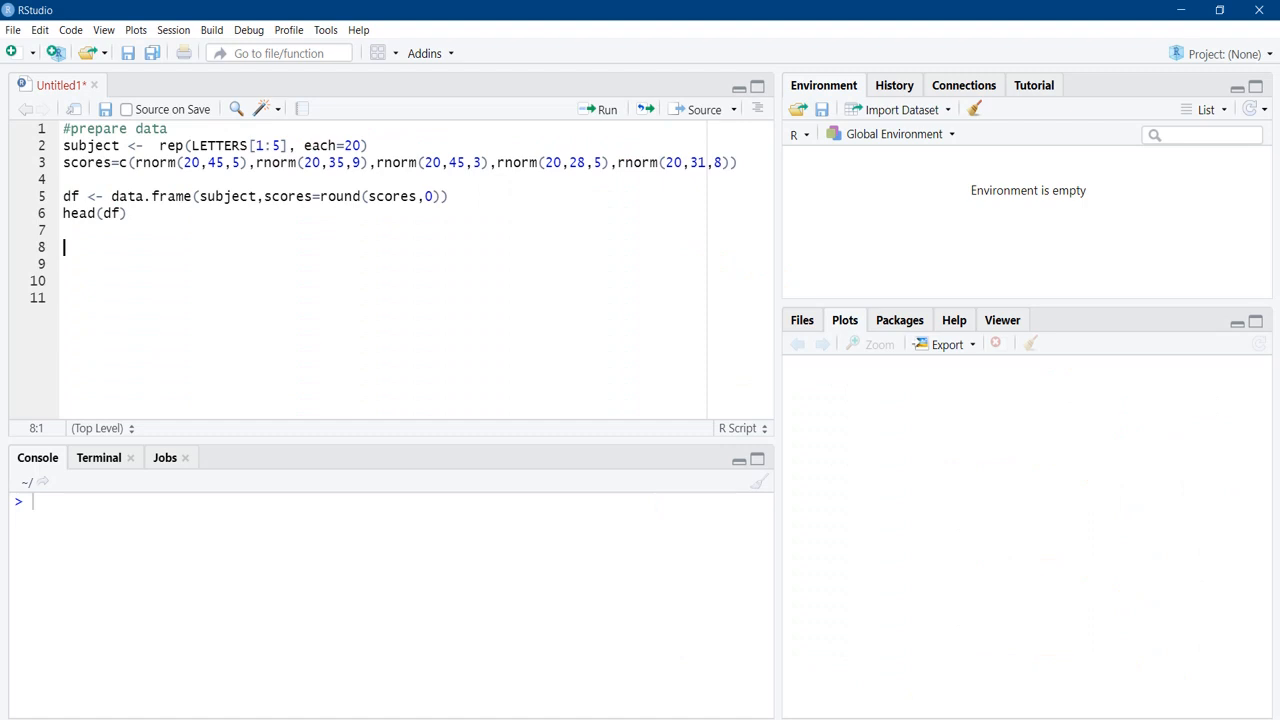
- Select the data-preparation line that builds the subject and scores data frame
triple_click(200, 145)
text(#summarise data usieng functions from dplyr package)
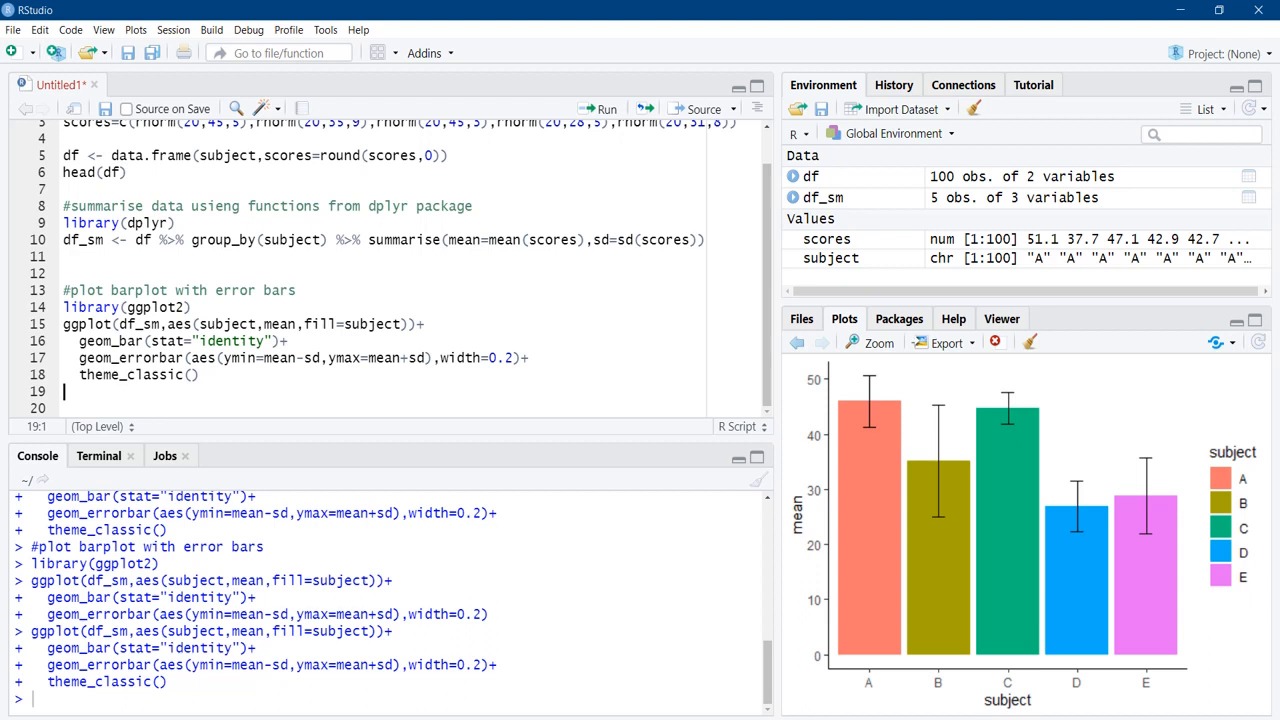
- Append theme(legend.position = "none") to the ggplot code
text(theme(legend.position = "none"))
click(180, 374)
text(+)
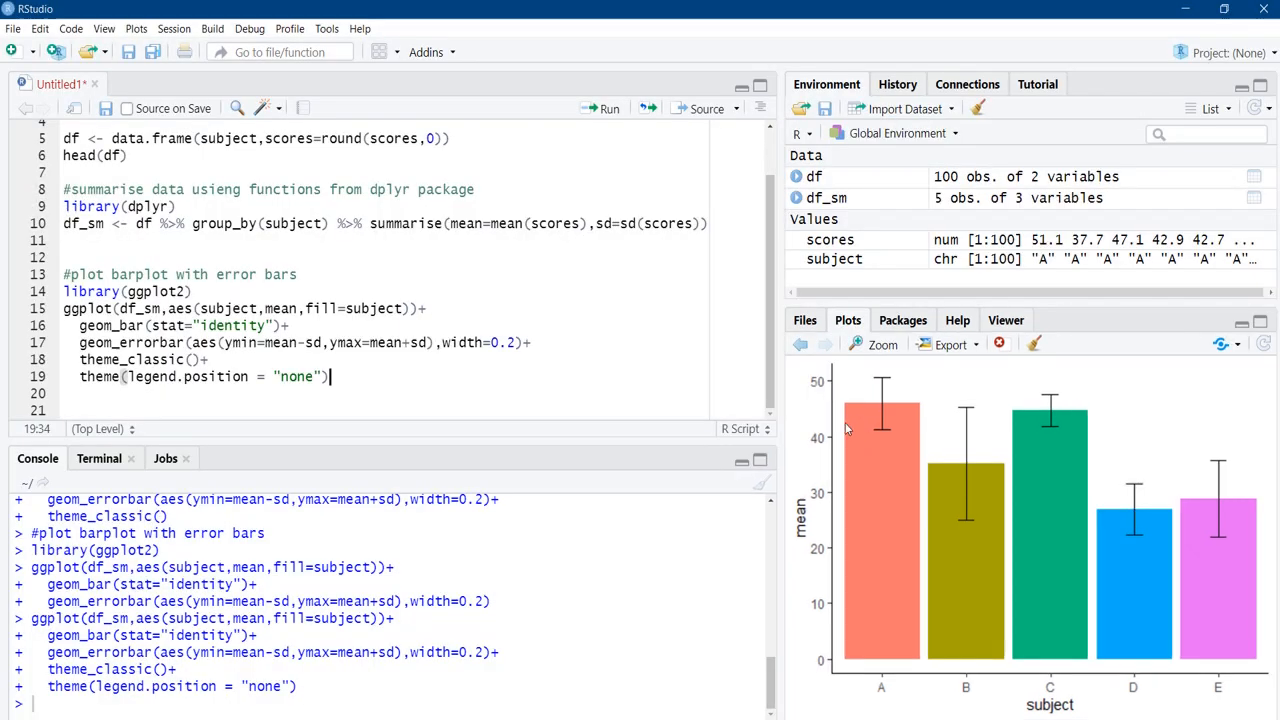
mouse_move(957, 528)
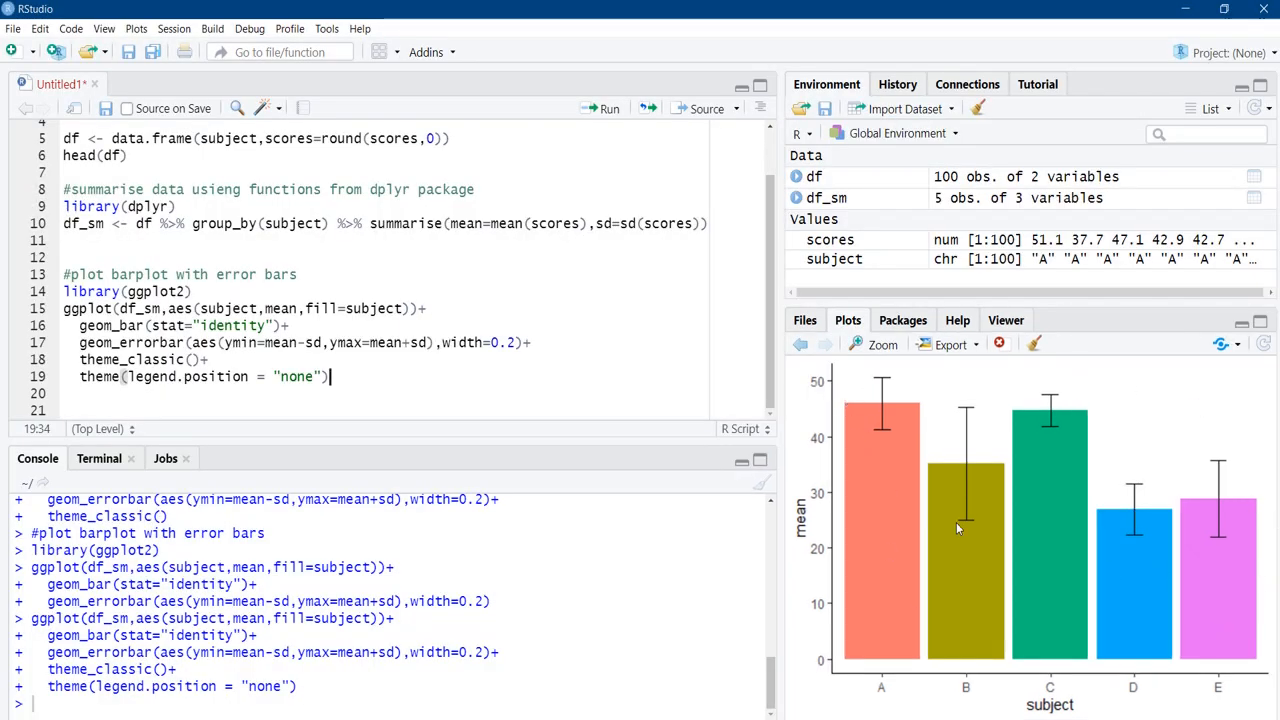
mouse_move(1180, 605)
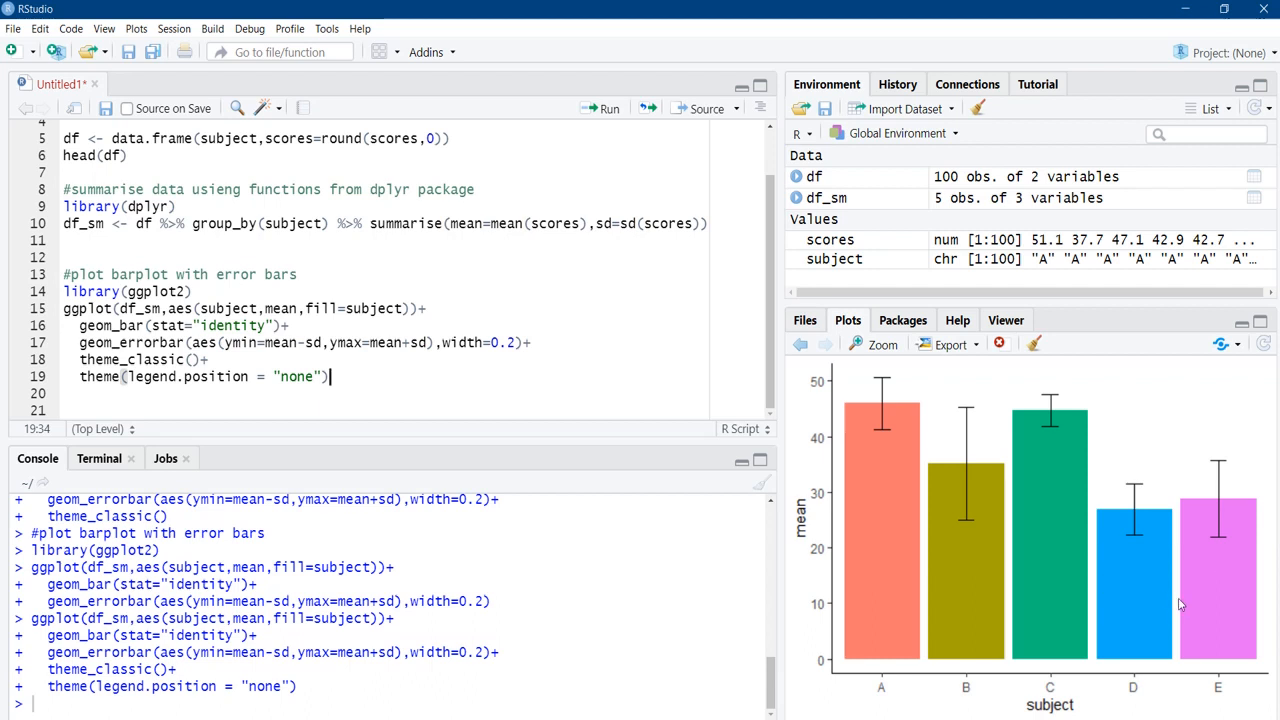
mouse_move(1213, 603)
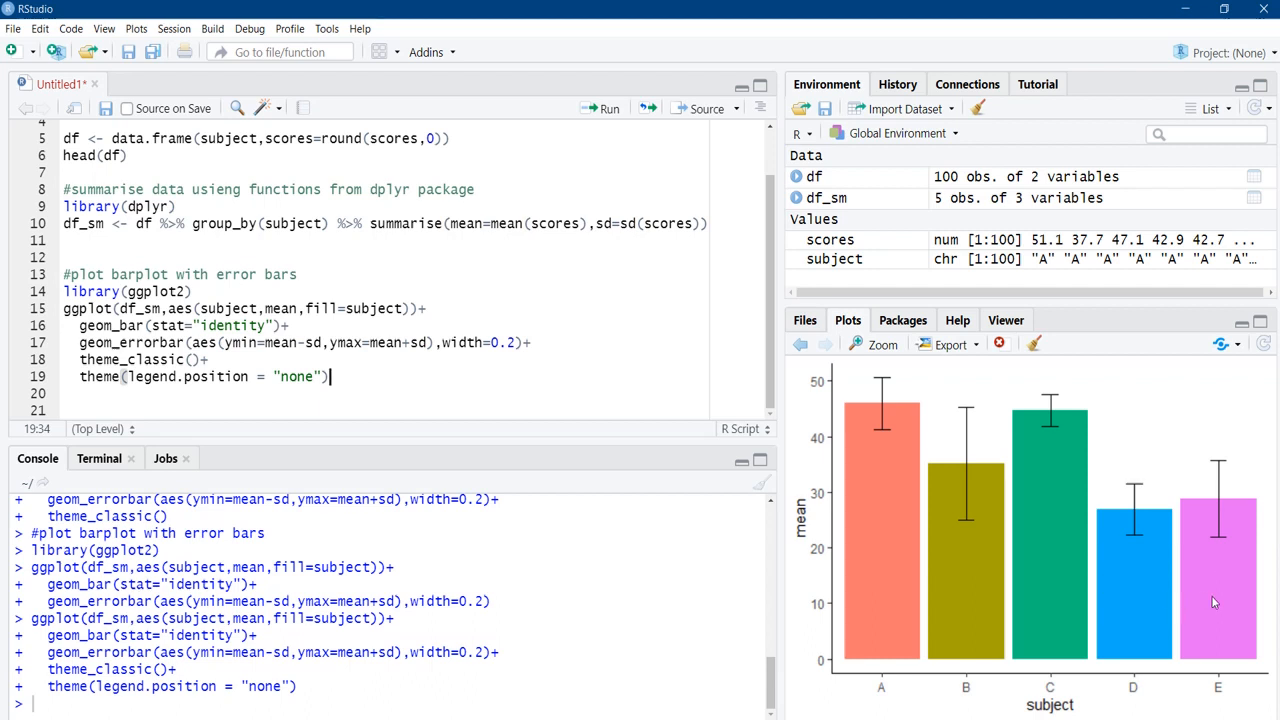
mouse_move(1115, 562)
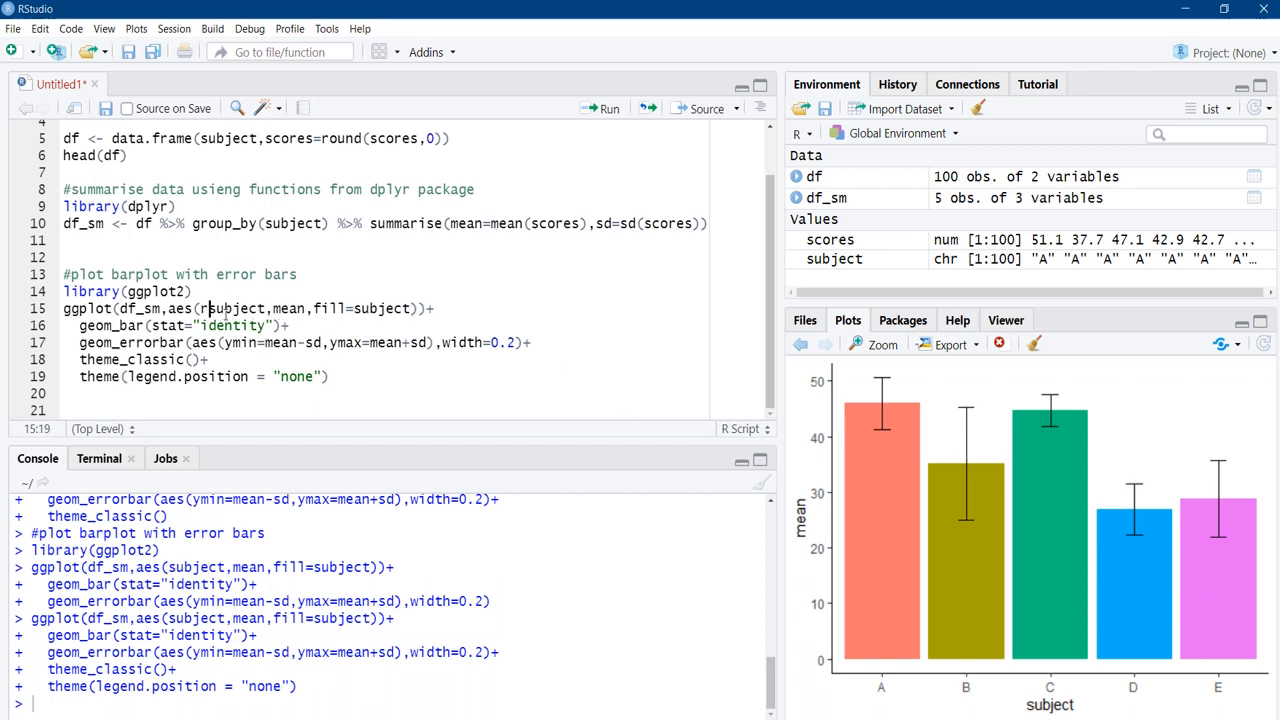
- Wrap subject in reorder(subject, mean) inside aes() for ascending bar order
text(reorder()
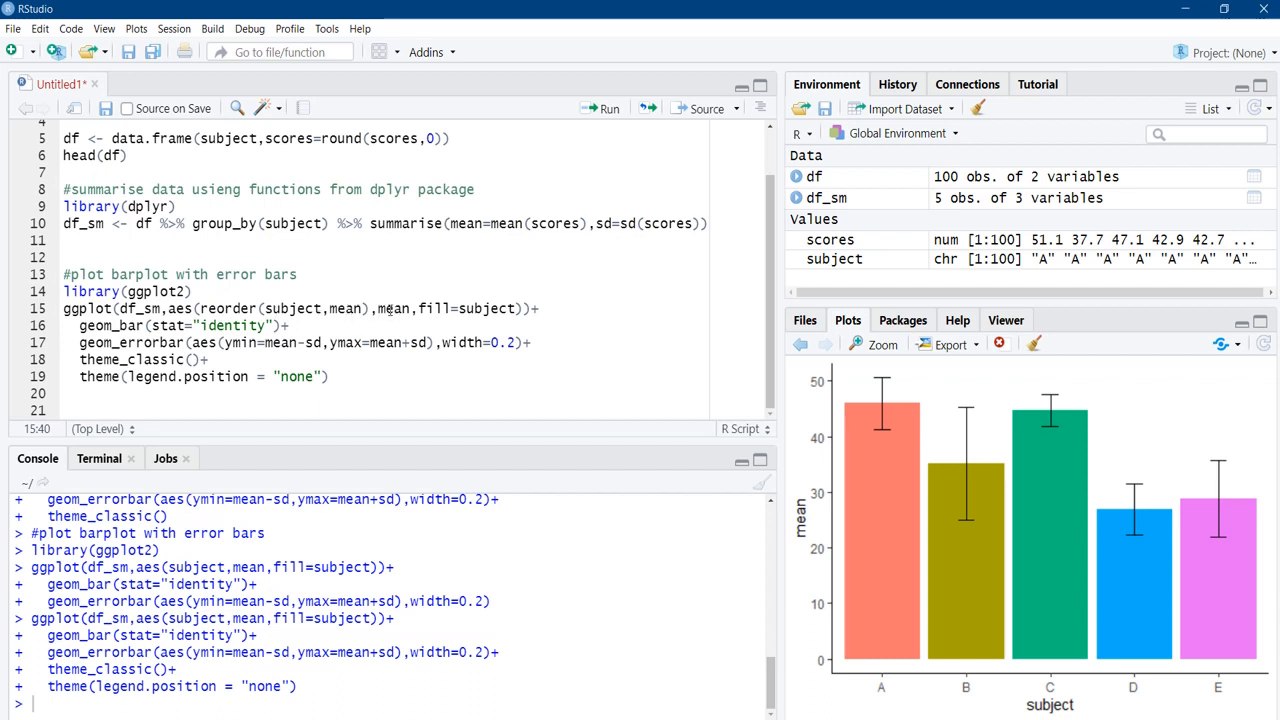
double_click(392, 308)
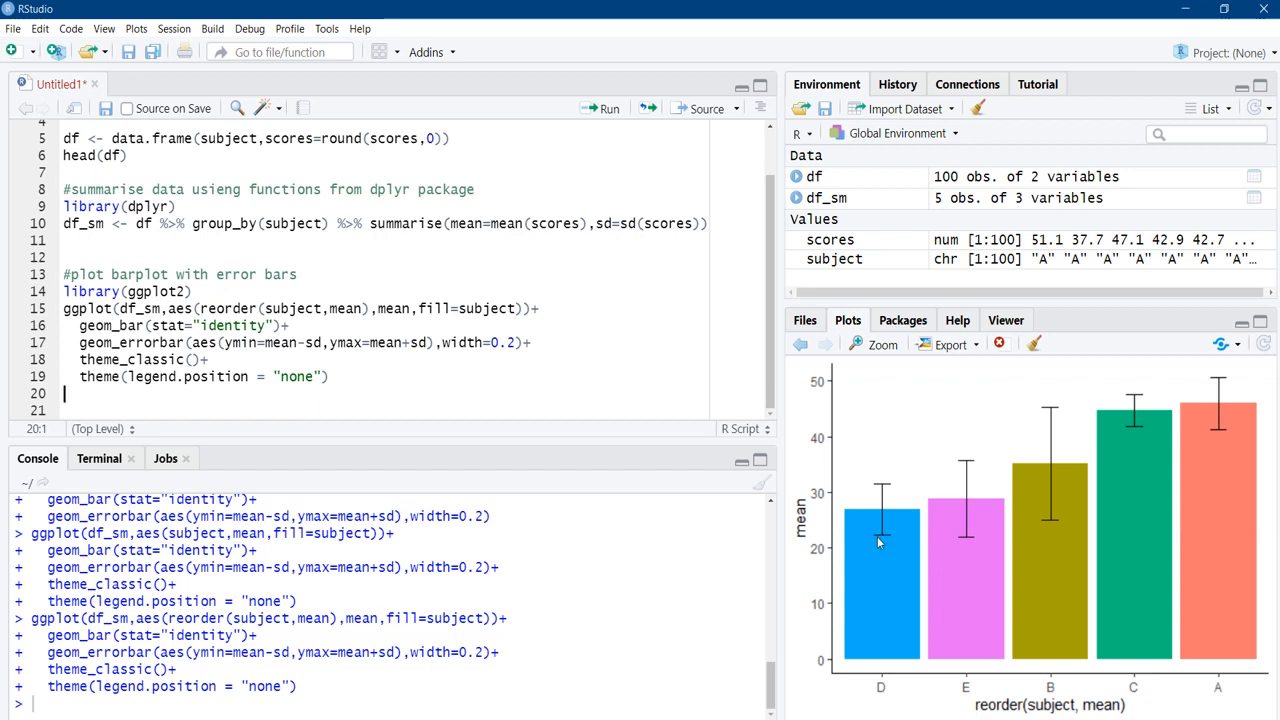
mouse_move(1250, 440)
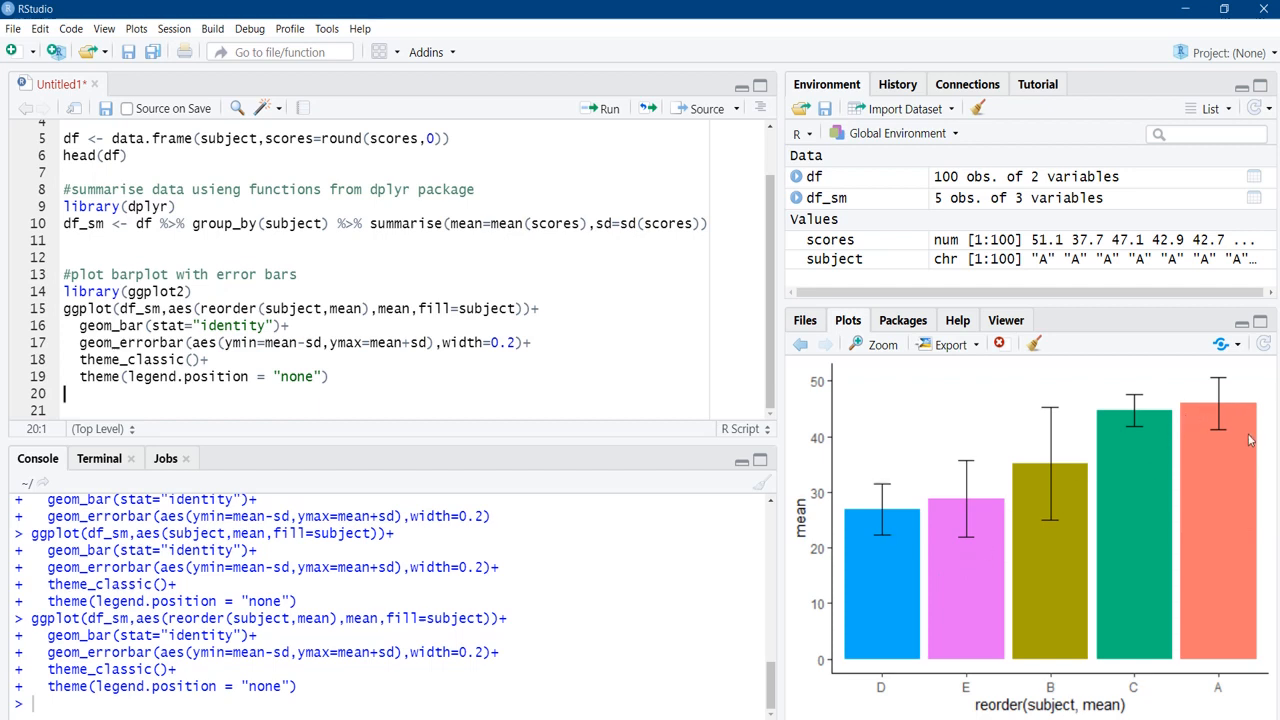
mouse_move(1036, 550)
text(-)
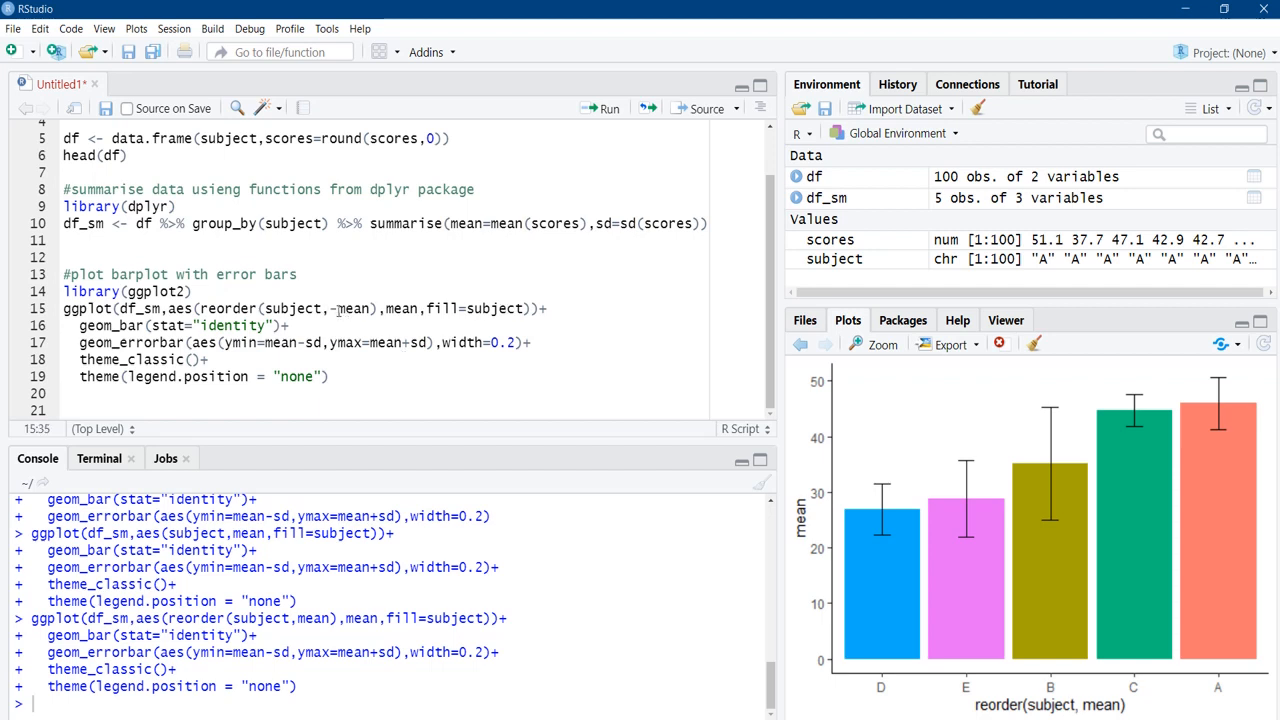
- Rerun the plot with reorder(subject, -mean) and zoom the descending bar chart
click(612, 108)
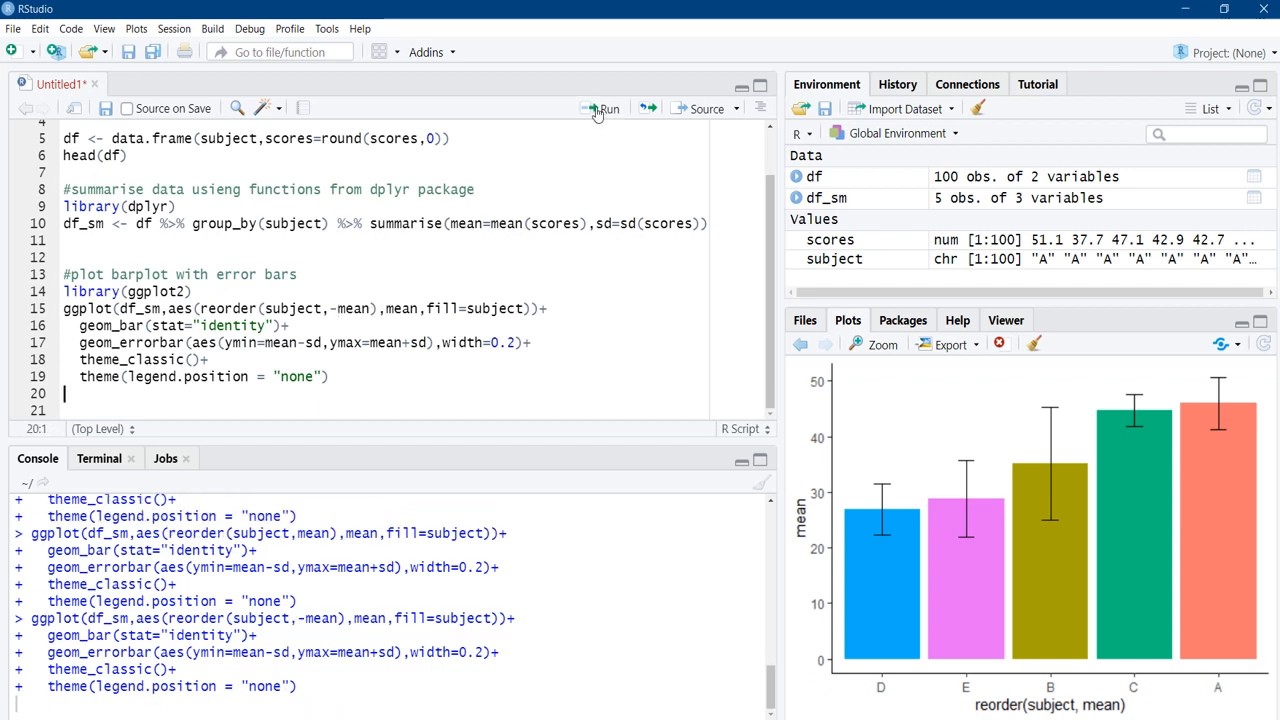
click(603, 108)
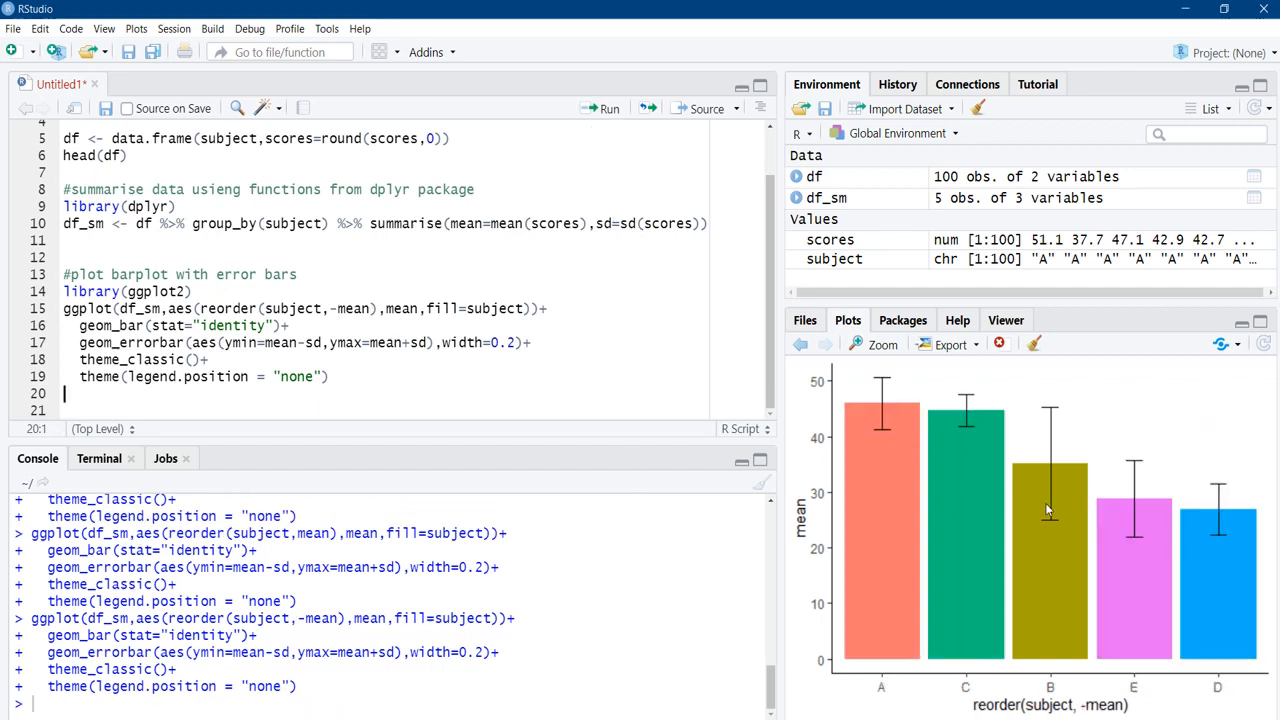
mouse_move(1077, 565)
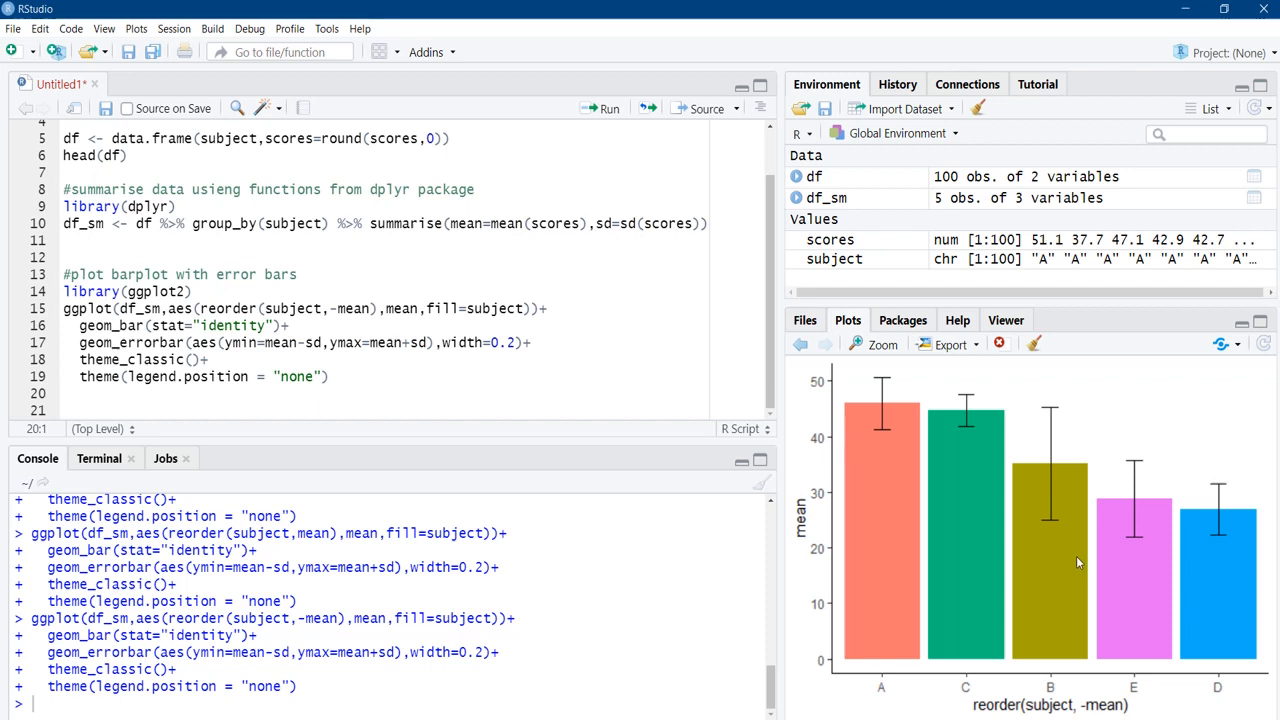
click(882, 344)
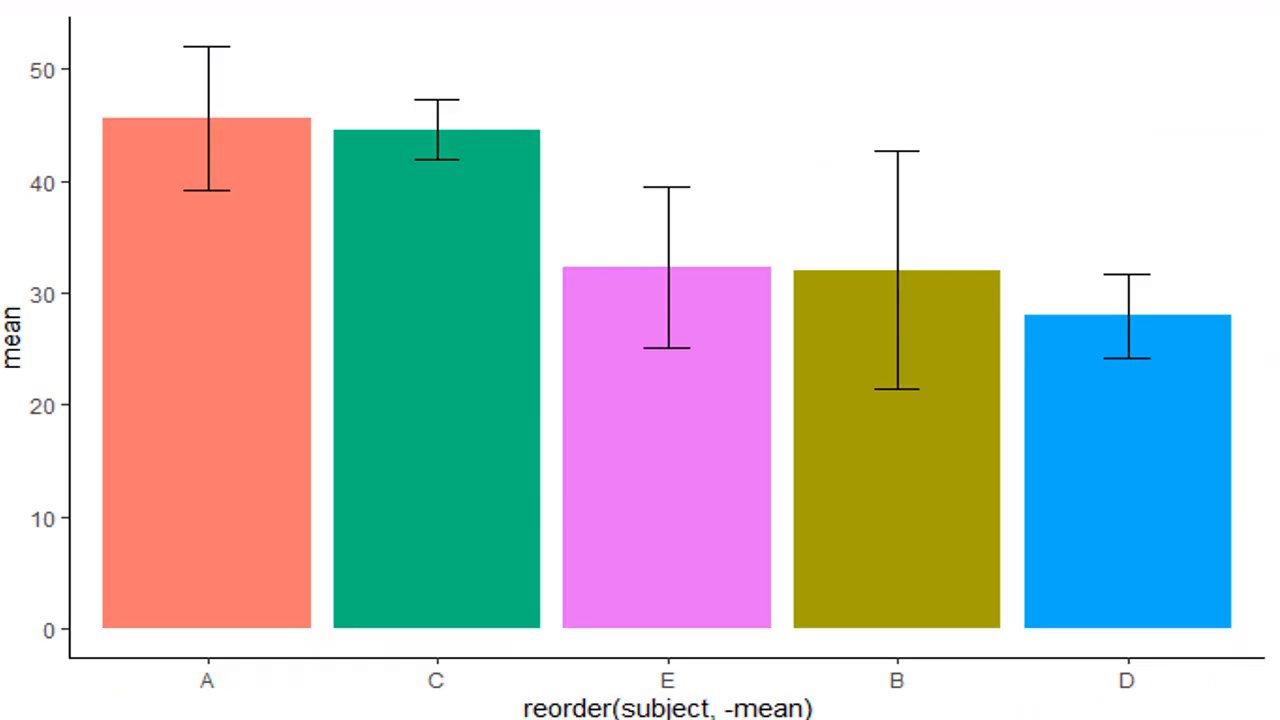